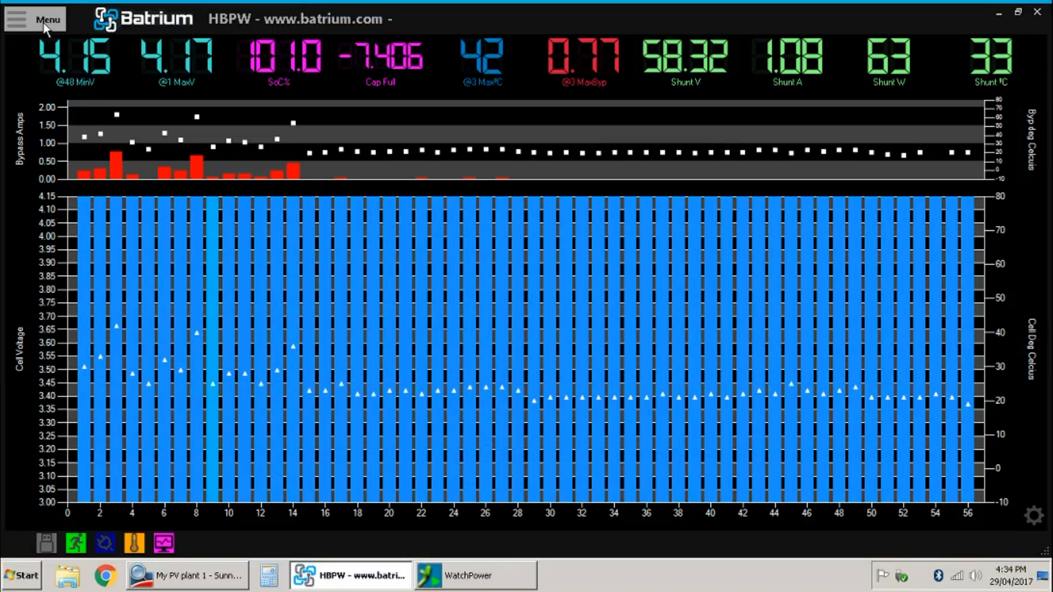
- Switch from the cell chart to the HBPW system's hardware settings page
{"action": "left_click", "coordinate": [35, 19]}
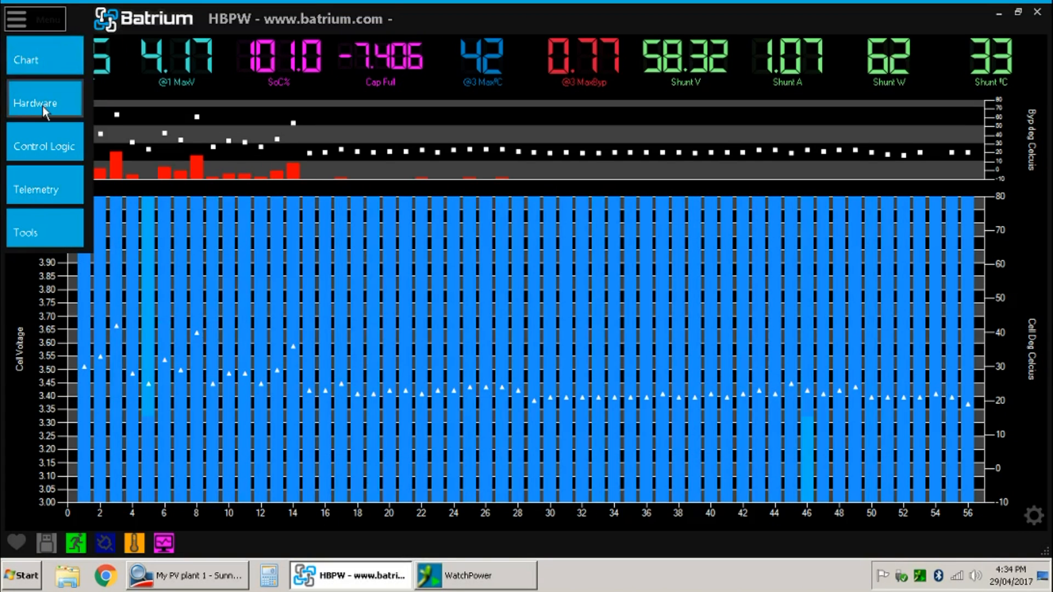
{"action": "left_click", "coordinate": [36, 102]}
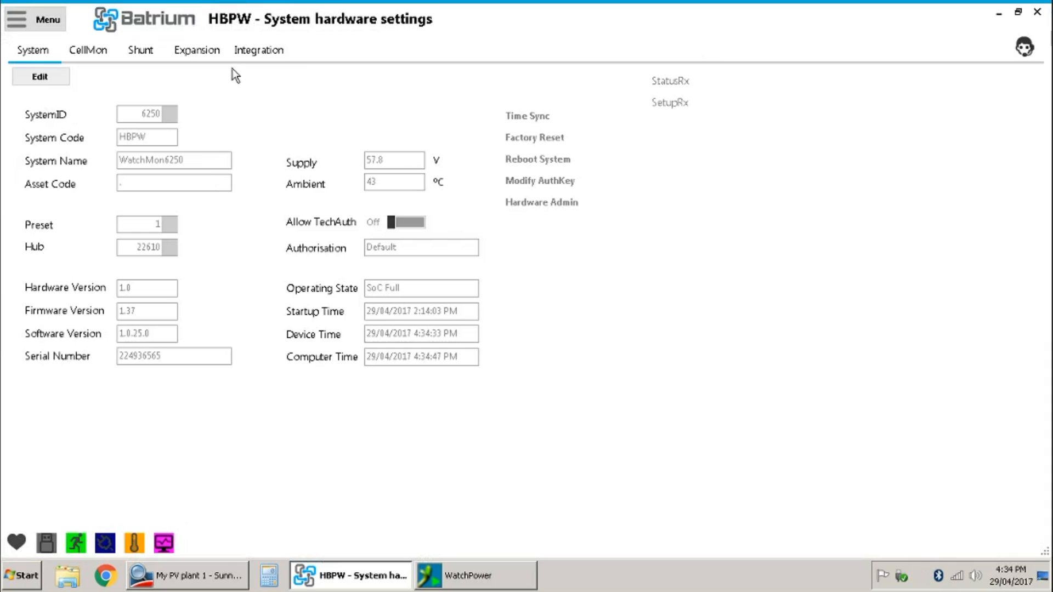
- Set the expansion board's Remote LedStatus to 8 segment SoC%
{"action": "left_click", "coordinate": [196, 50]}
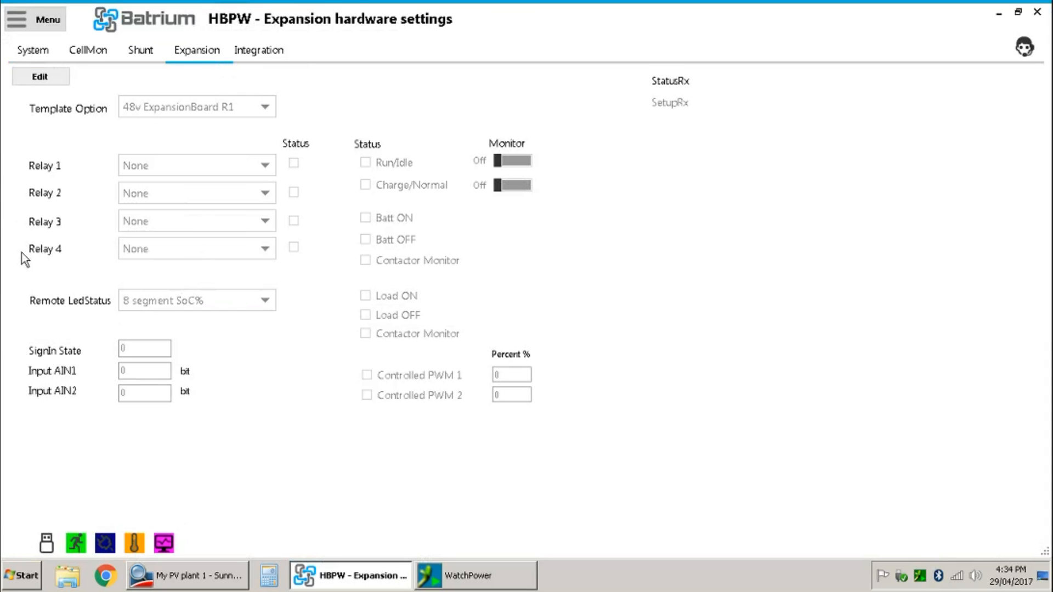
{"action": "left_click", "coordinate": [40, 75]}
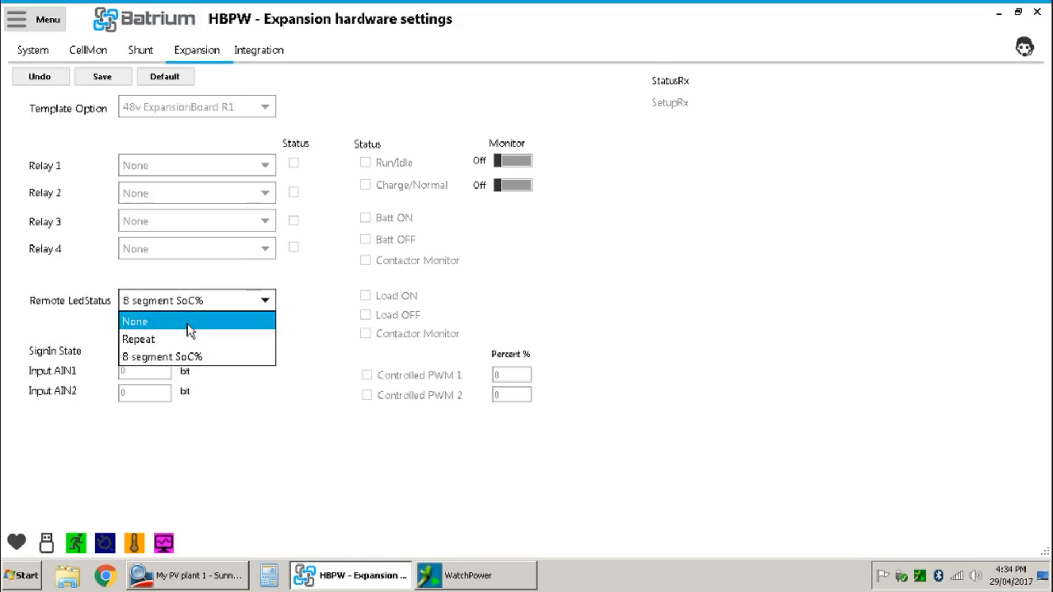
{"action": "mouse_move", "coordinate": [191, 356]}
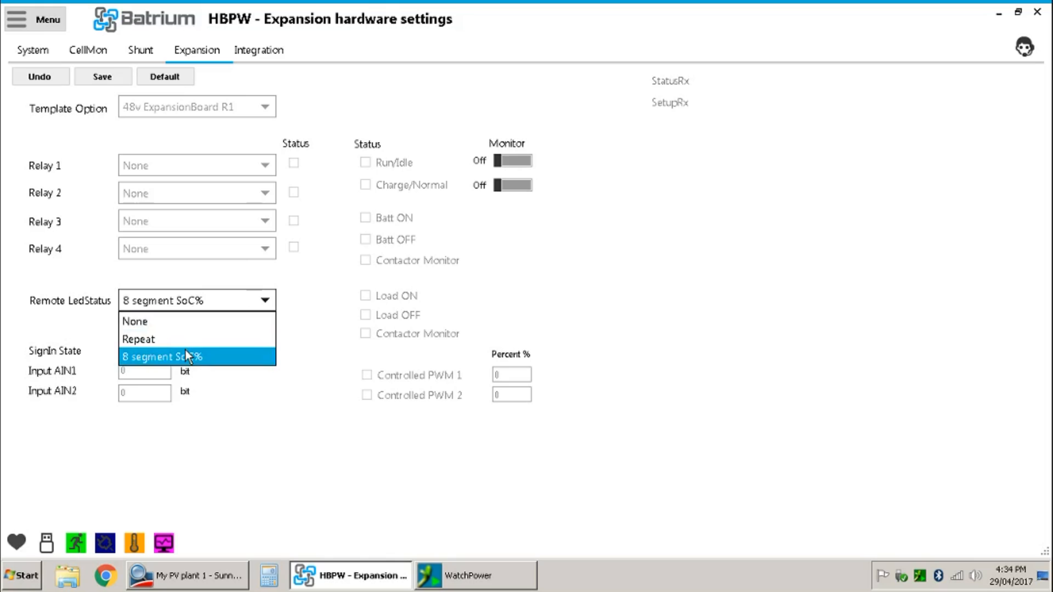
{"action": "left_click", "coordinate": [160, 357]}
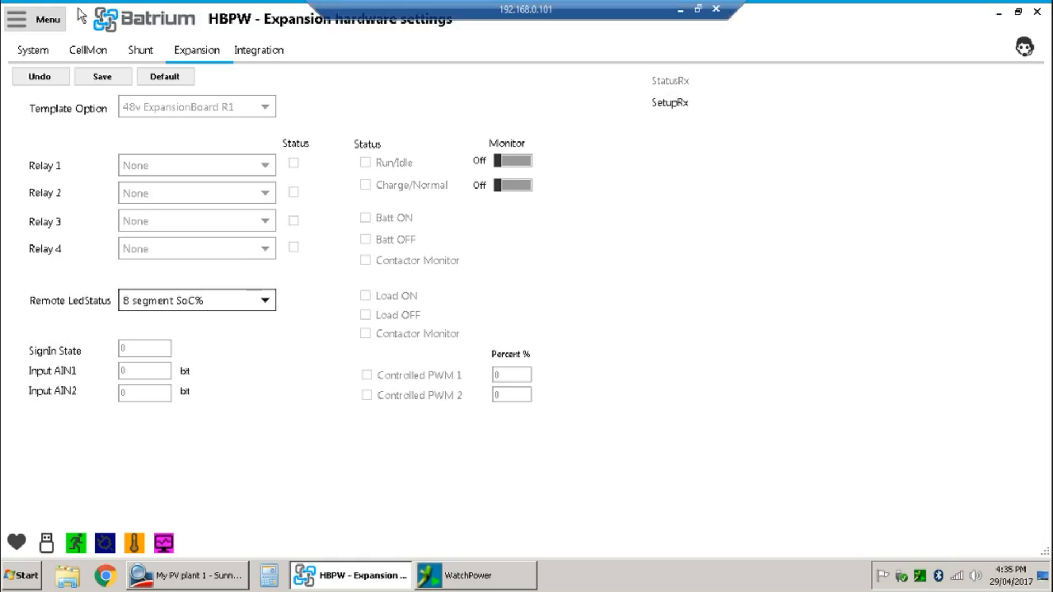
{"action": "left_click", "coordinate": [37, 19]}
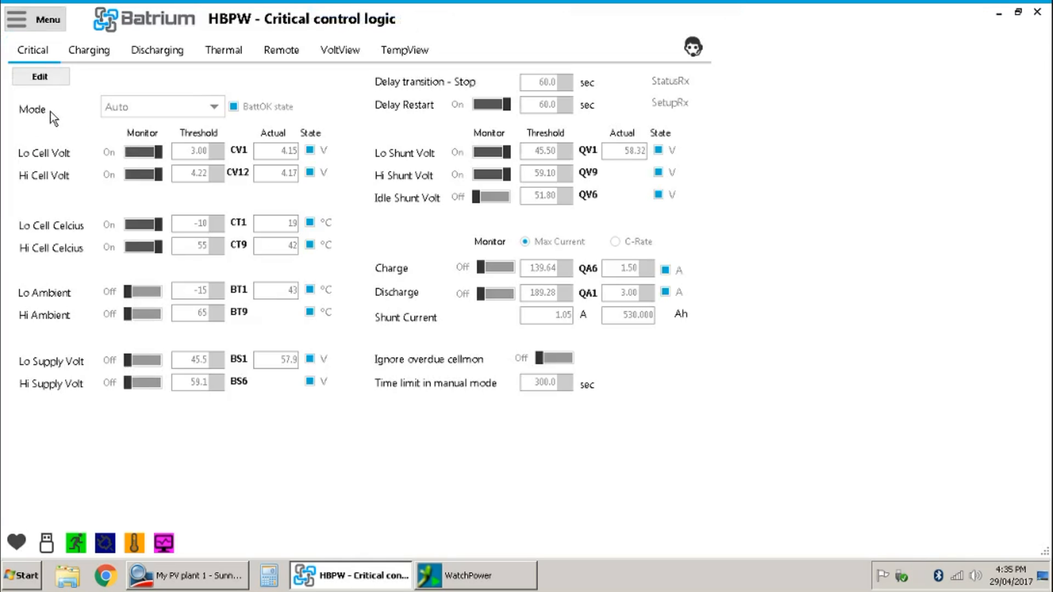
- Make the Critical thresholds editable, reviewing Lo Cell Volt 3.00 and Hi Cell Volt 4.22
{"action": "left_click", "coordinate": [41, 75]}
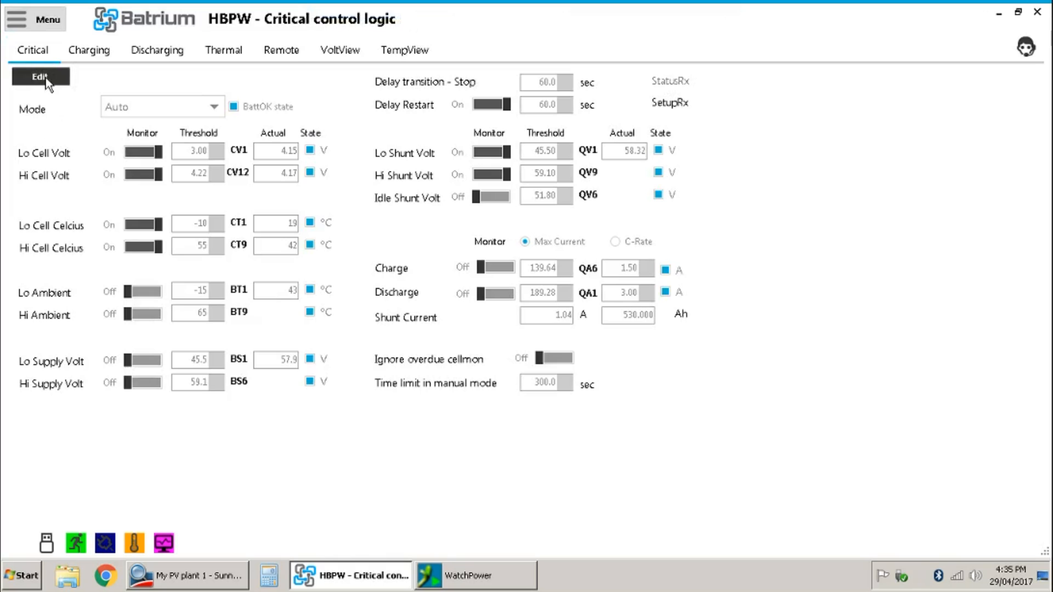
{"action": "left_click", "coordinate": [39, 76]}
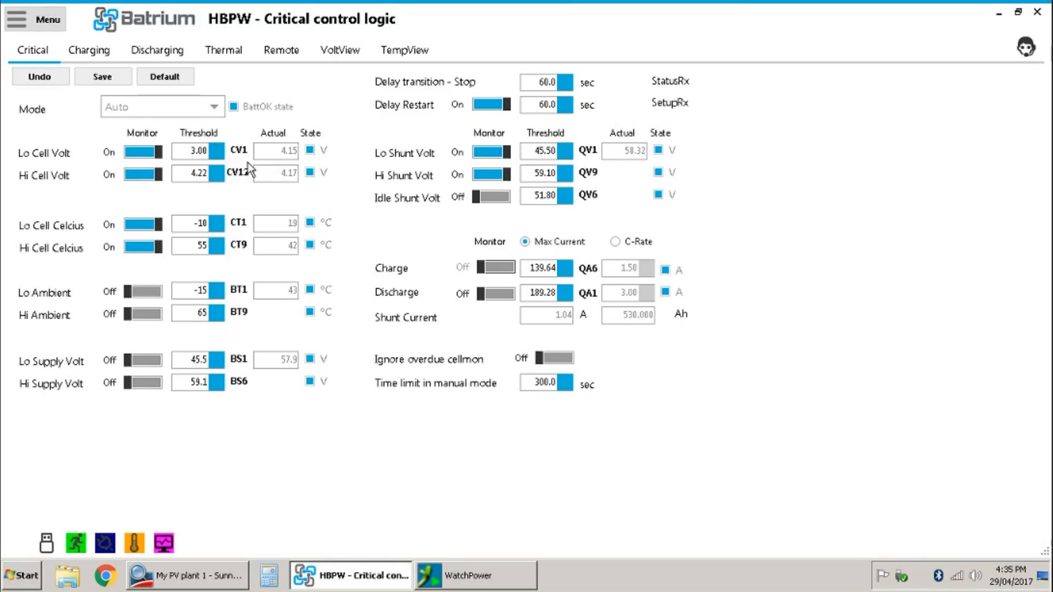
{"action": "left_click", "coordinate": [491, 153]}
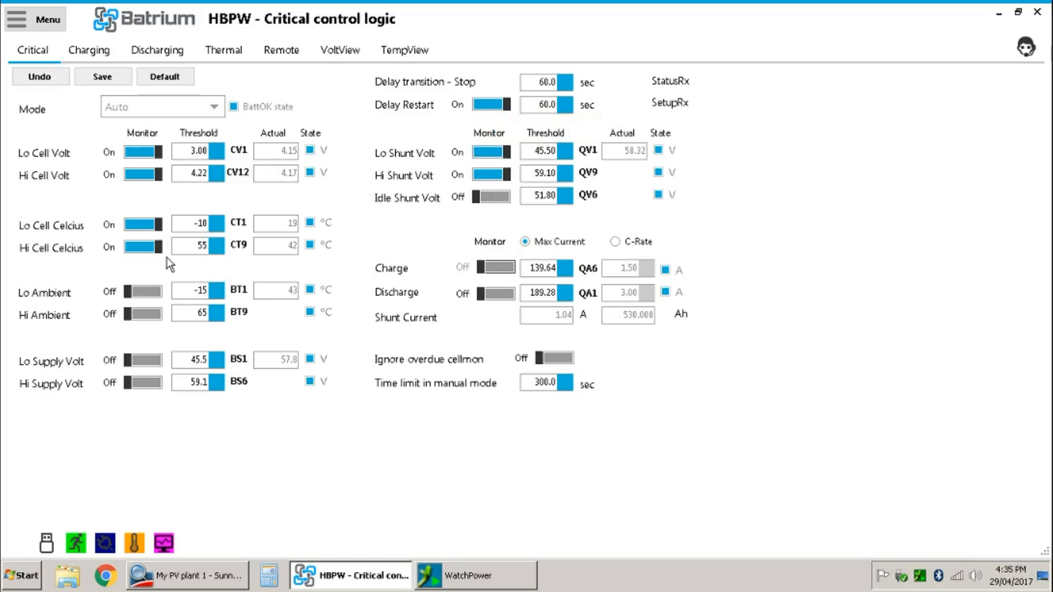
{"action": "mouse_move", "coordinate": [254, 267]}
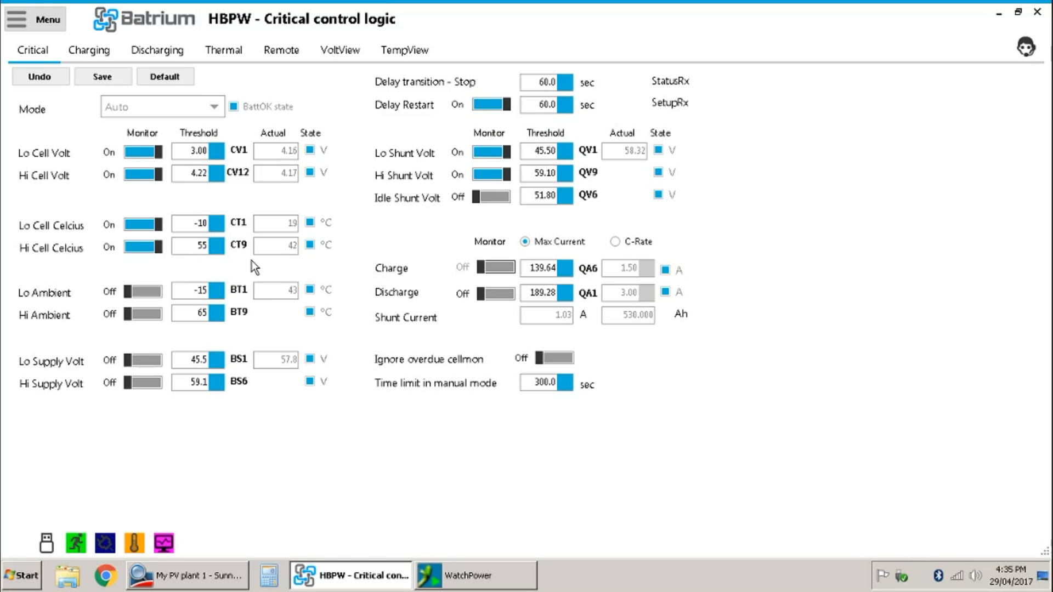
{"action": "mouse_move", "coordinate": [415, 317]}
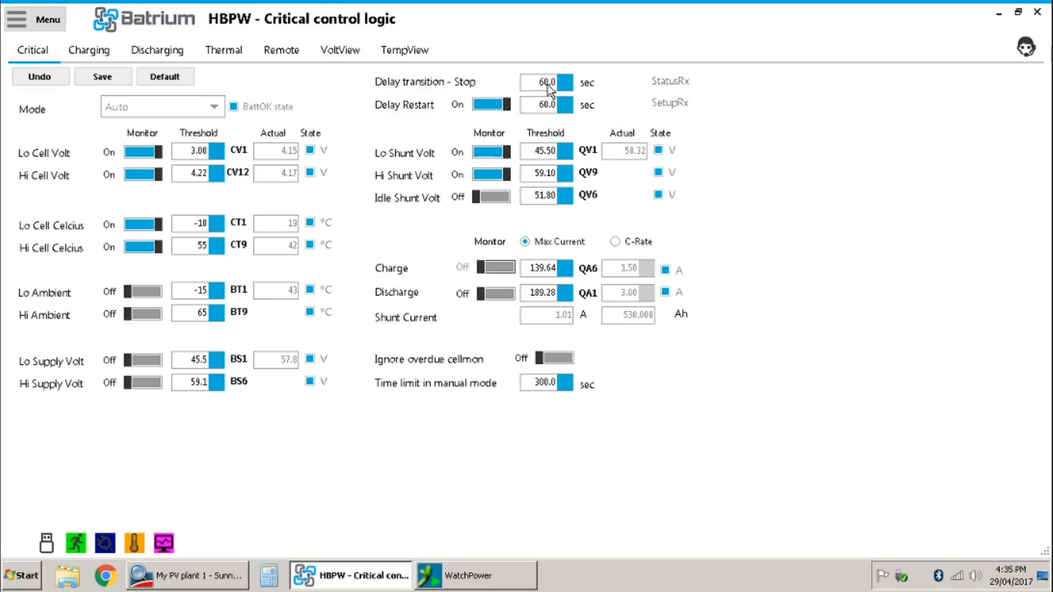
{"action": "mouse_move", "coordinate": [554, 119]}
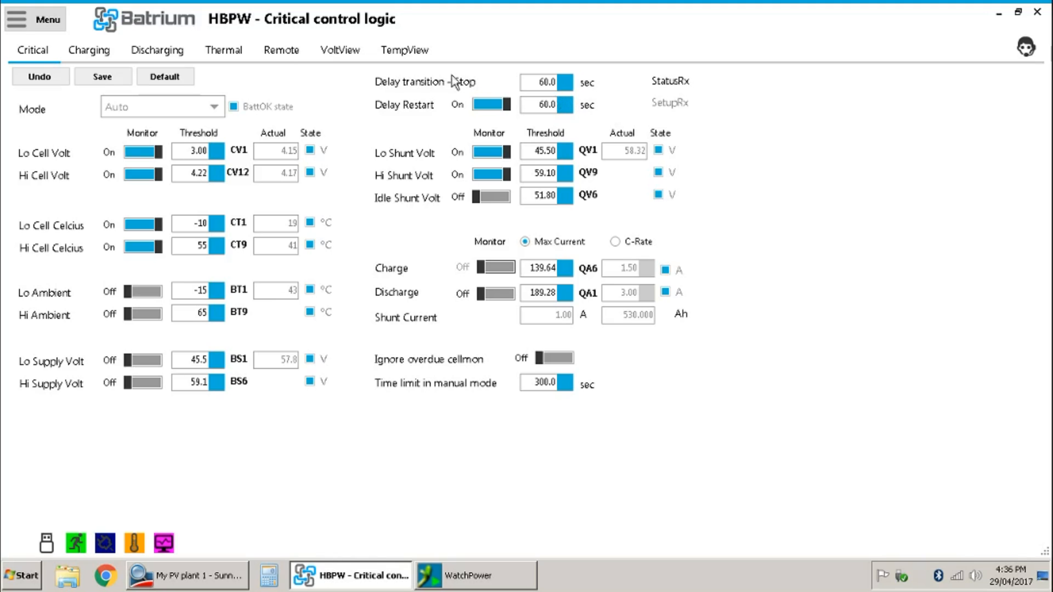
{"action": "left_click", "coordinate": [36, 18]}
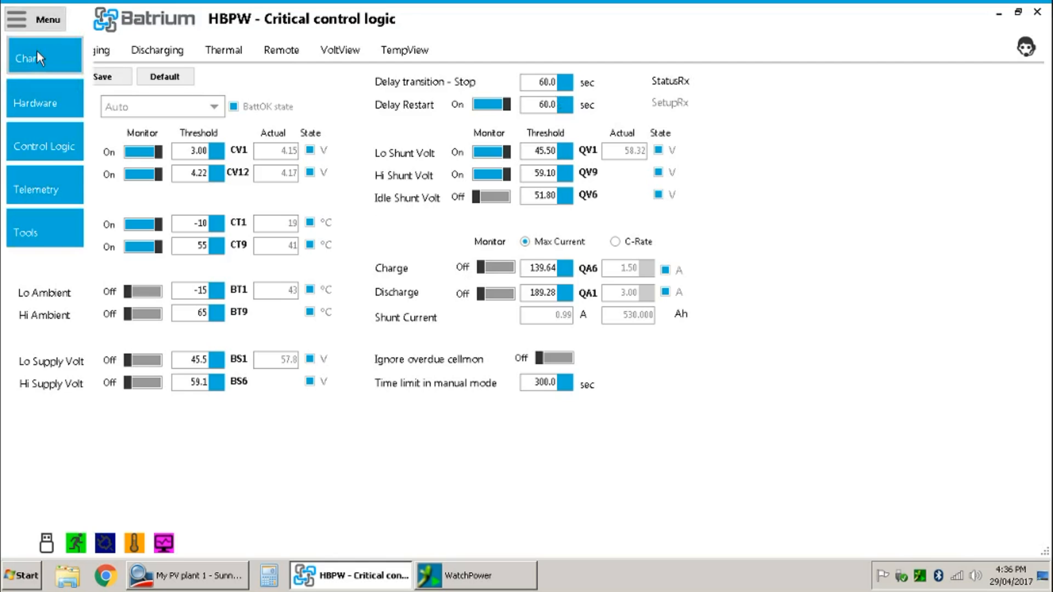